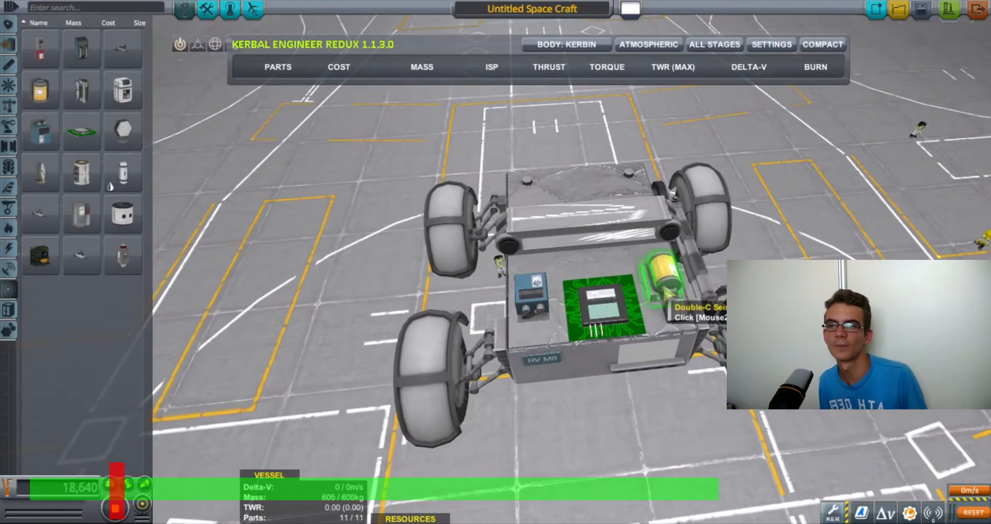
mouse_move(37, 44)
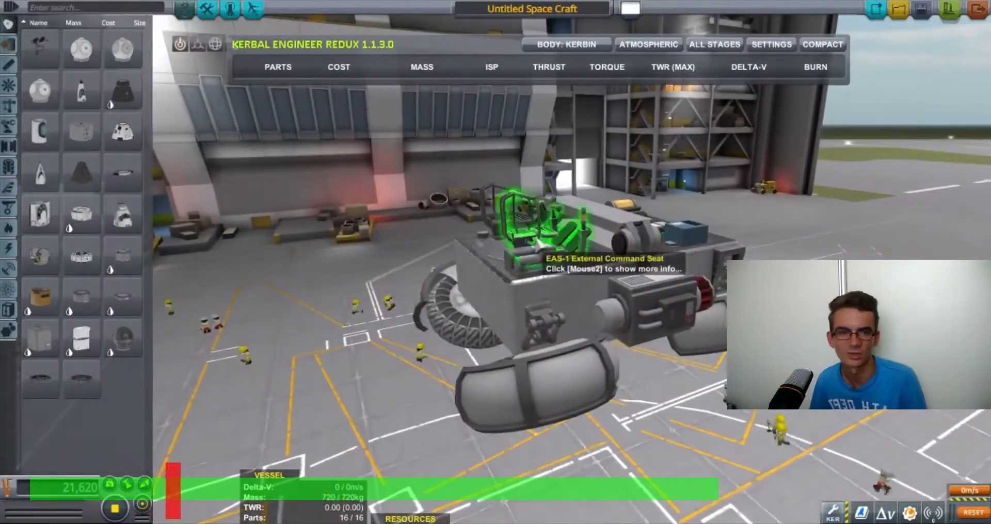
Add the skycrane stage with tank, engines and RC-L01 guidance unit, about 2,849 m/s delta-v.
click(256, 8)
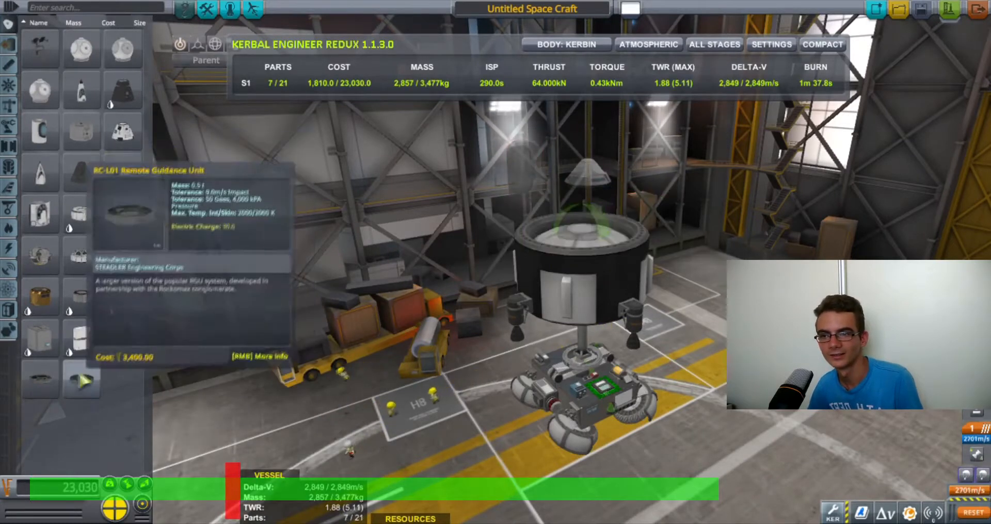
Add more tanks and fittings to the lander stage above the rover, reaching 30 parts.
click(574, 230)
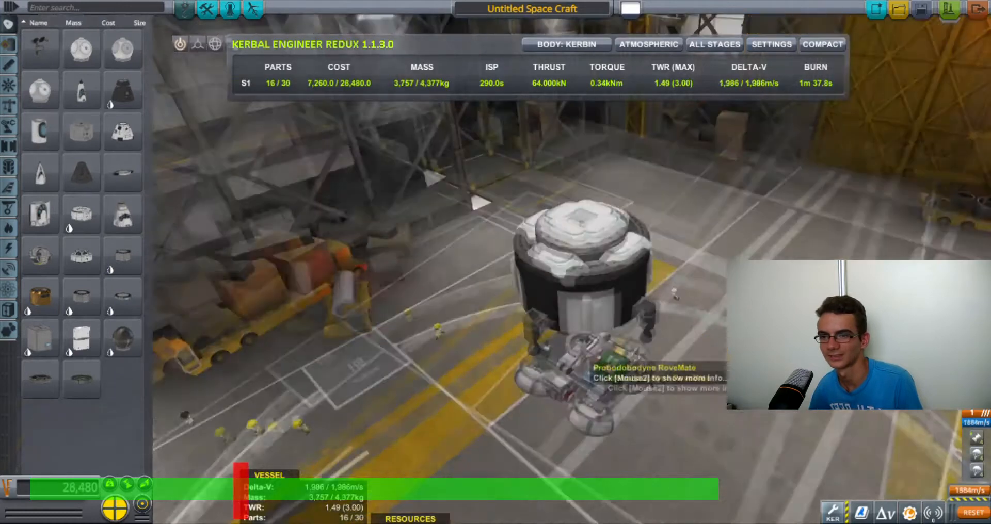
click(8, 247)
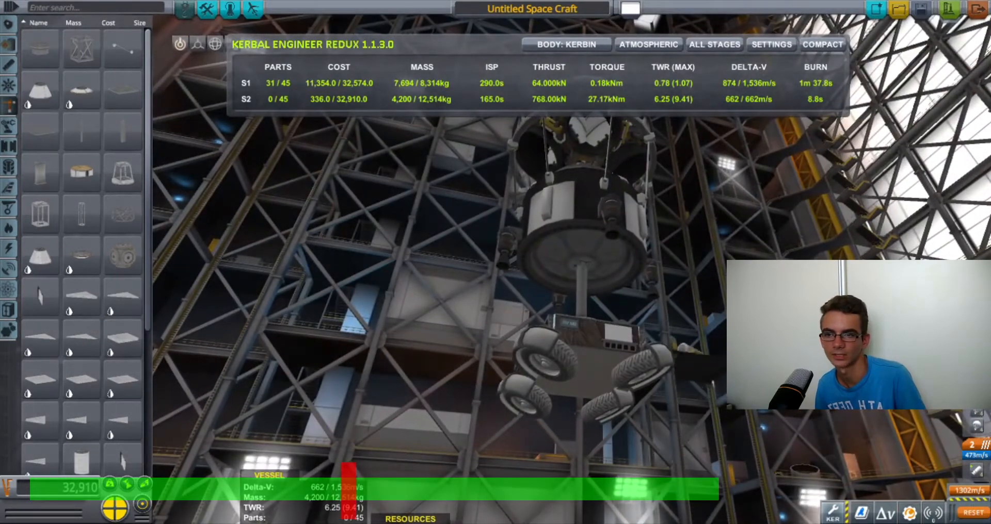
mouse_move(81, 131)
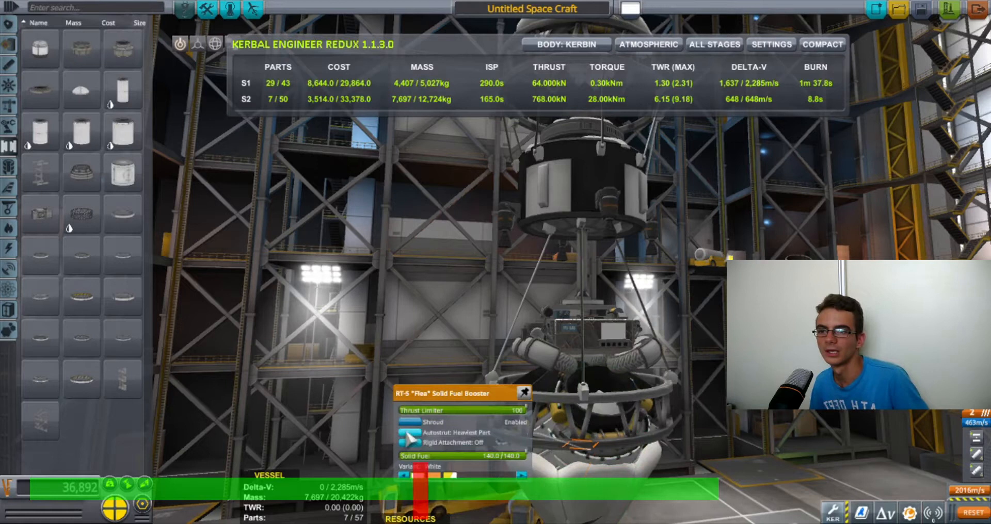
mouse_move(588, 204)
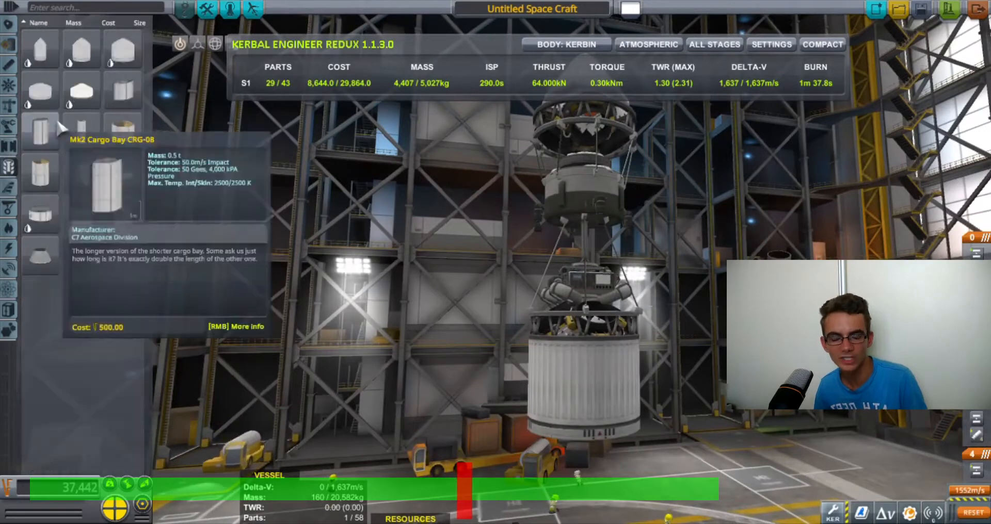
click(38, 128)
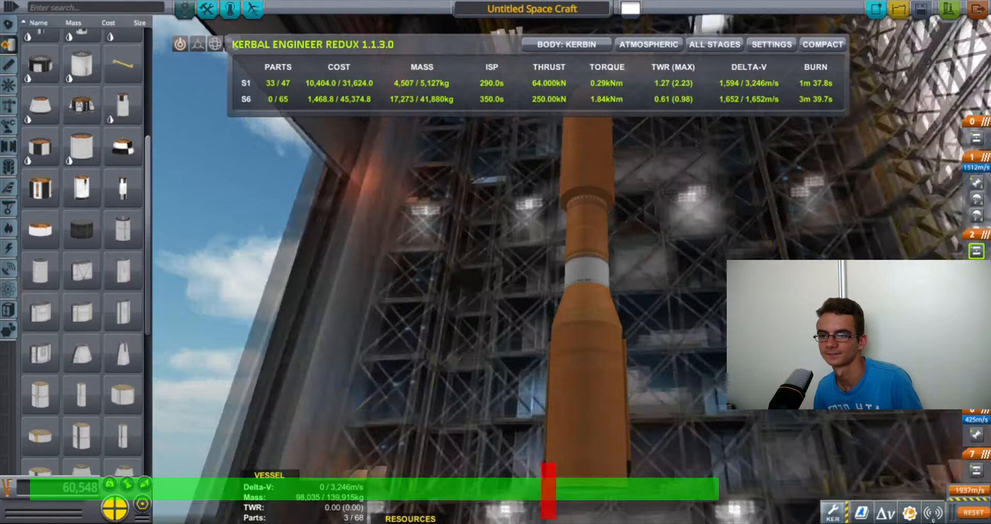
mouse_move(123, 103)
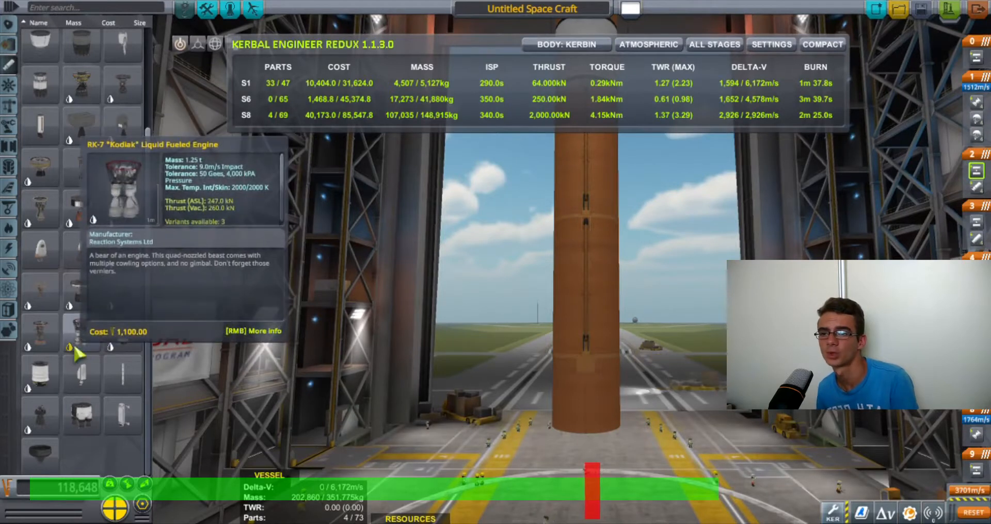
Mount engines under the orange core and radial boosters, giving a 15,000 kN bottom stage.
click(589, 448)
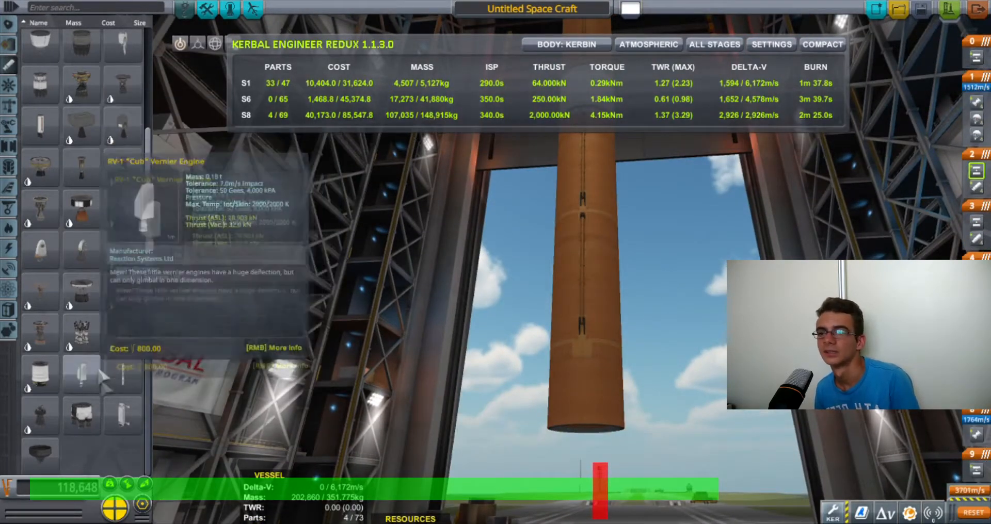
click(579, 450)
text(E)
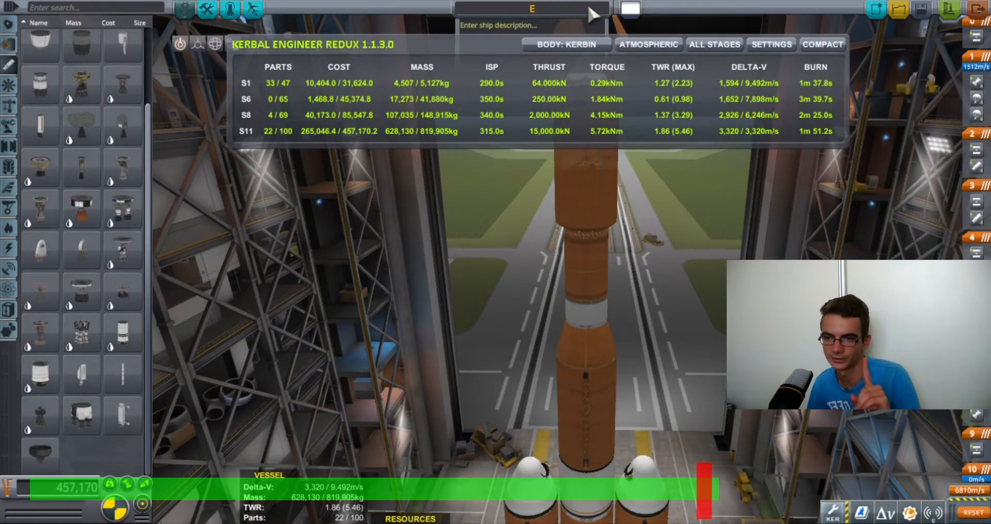
Name the rocket 'EVE EXLORER 01' and roll it out to the launch pad.
text(VE EXLORER)
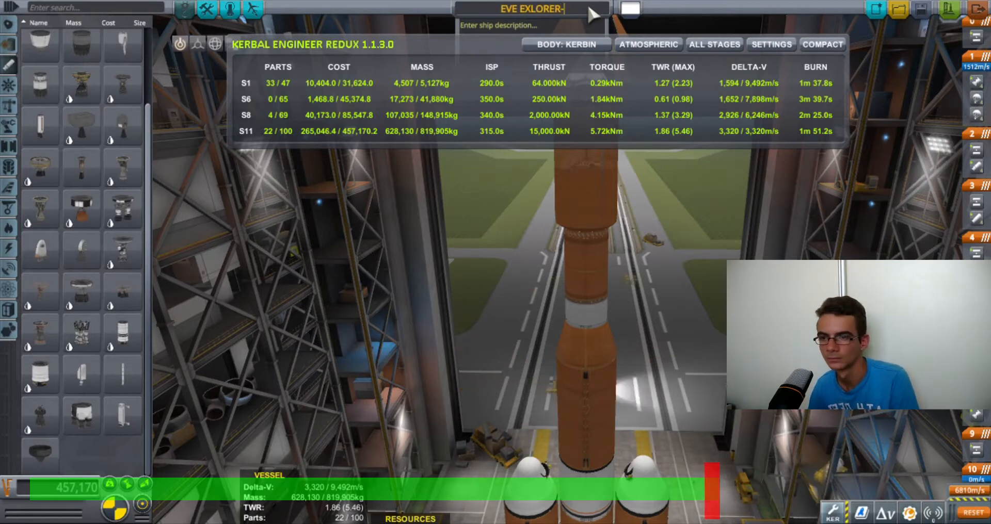
text(01)
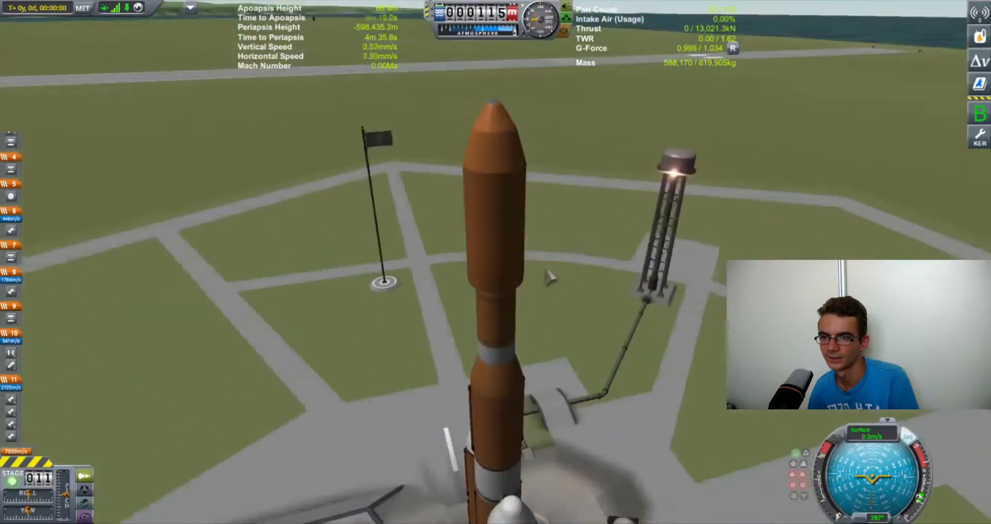
Lift off from the pad and centre the map view on Eve to check its orbit.
key(space)
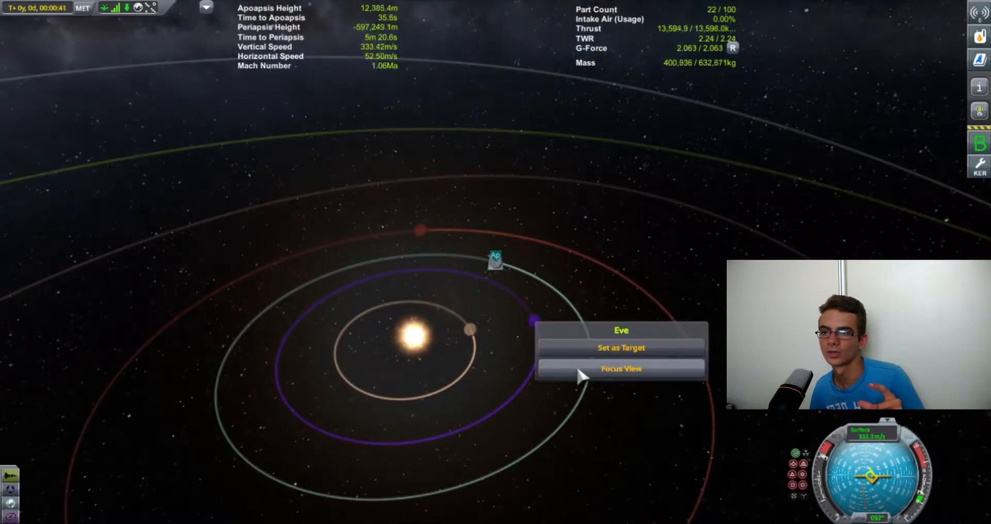
click(621, 369)
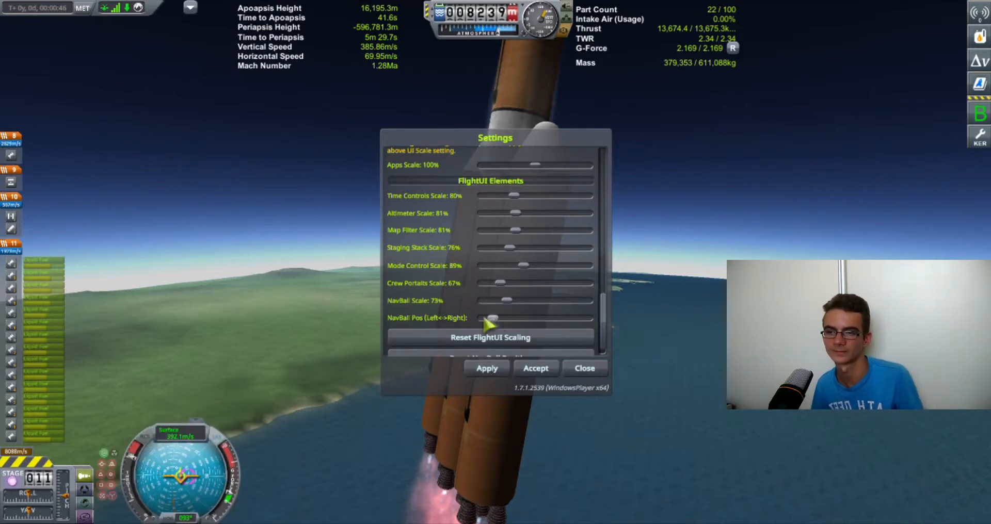
Confirm the interface layout and fly the gravity turn to about 150 km apoapsis.
click(584, 369)
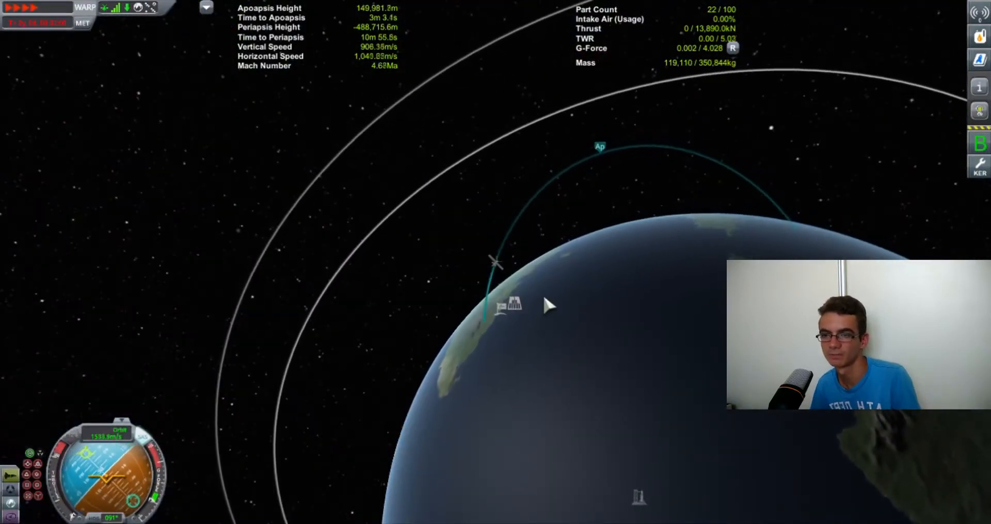
End time warp near the 150 km apoapsis and start the circularisation burn.
key(.)
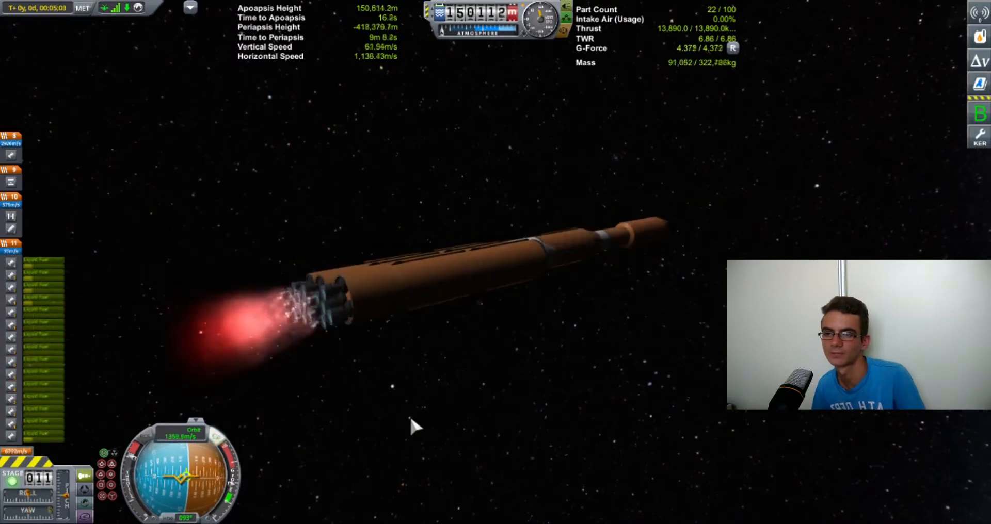
Stage for the Eve transfer burn and begin the heat-shielded entry at about 80 km.
key(space)
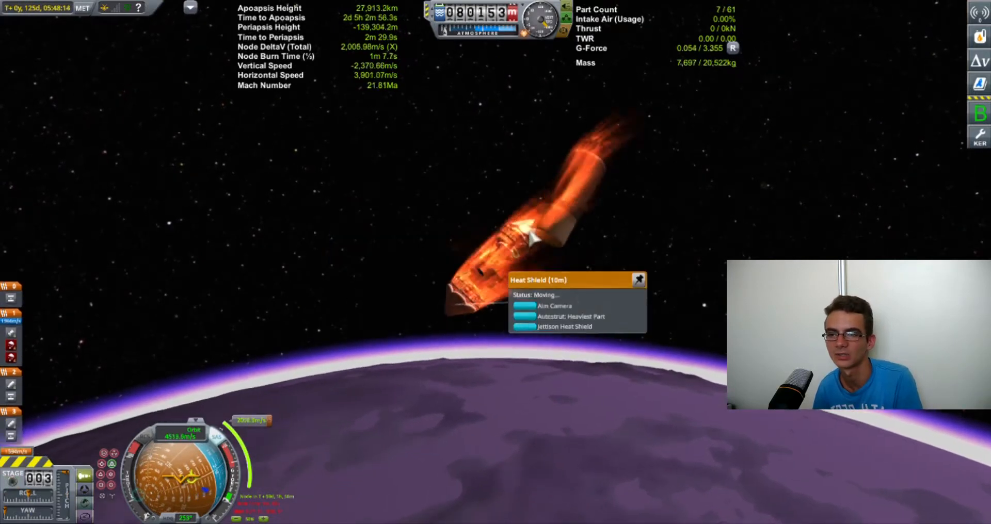
Jettison the heat shield, splash into the Explodium Sea and keep the logged pressure data.
click(552, 326)
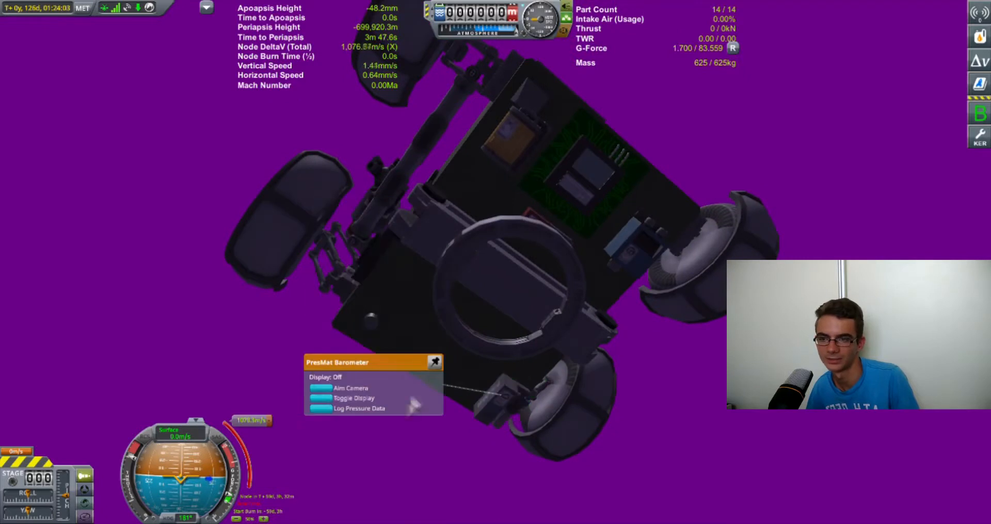
click(356, 409)
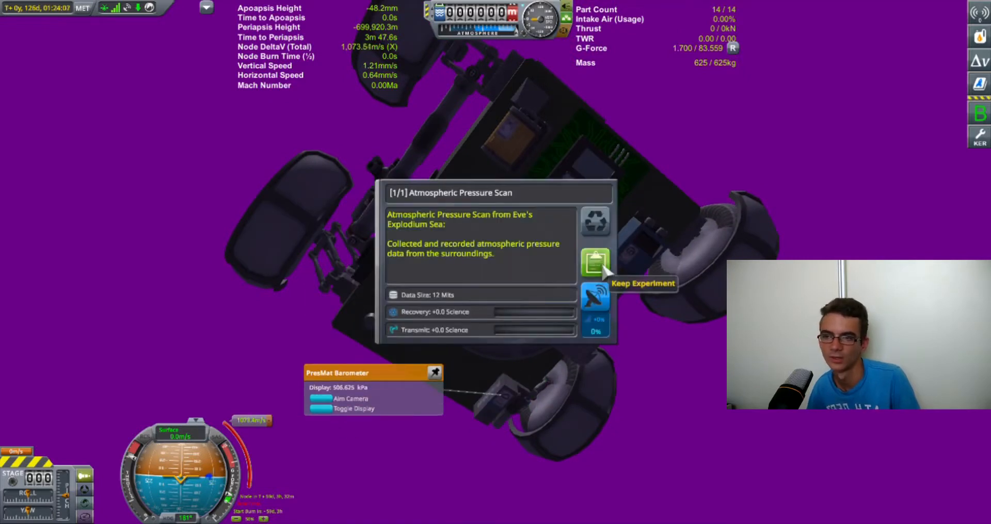
click(596, 263)
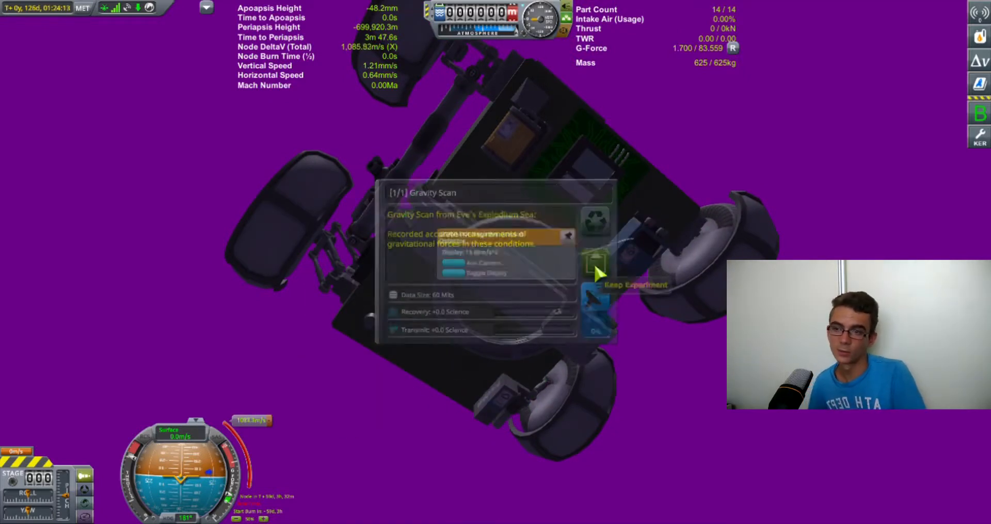